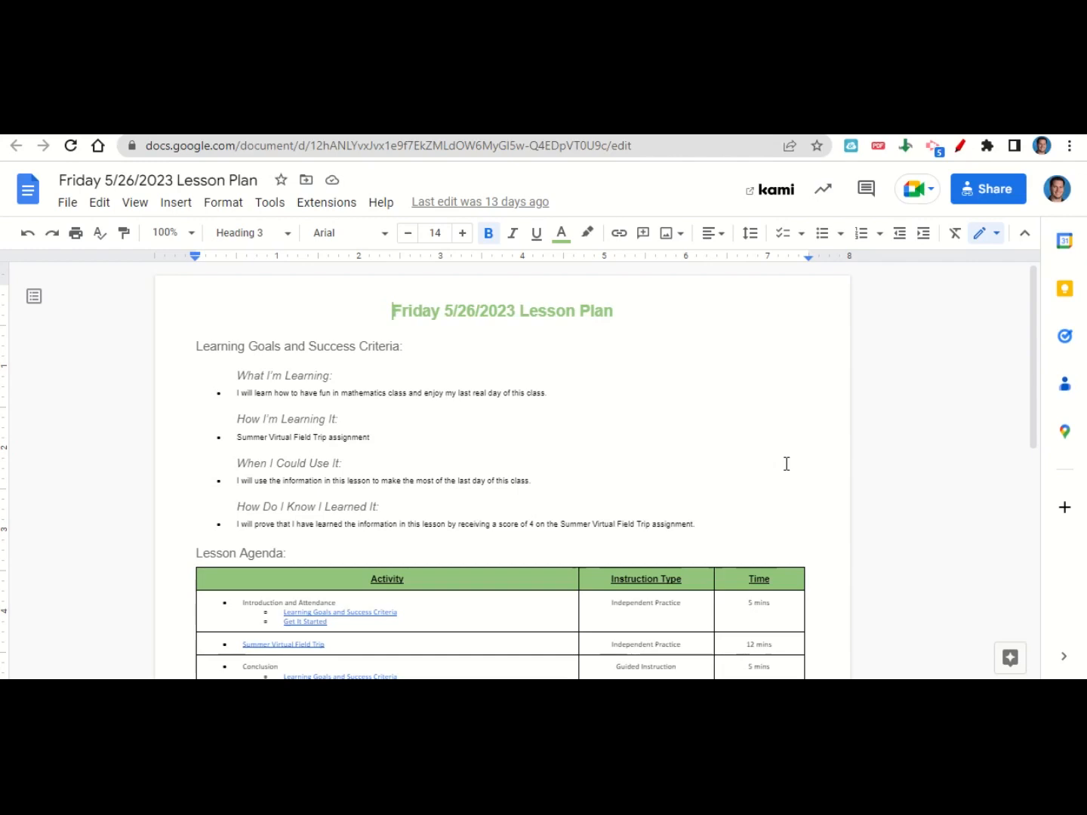
mouse_move(1002, 407)
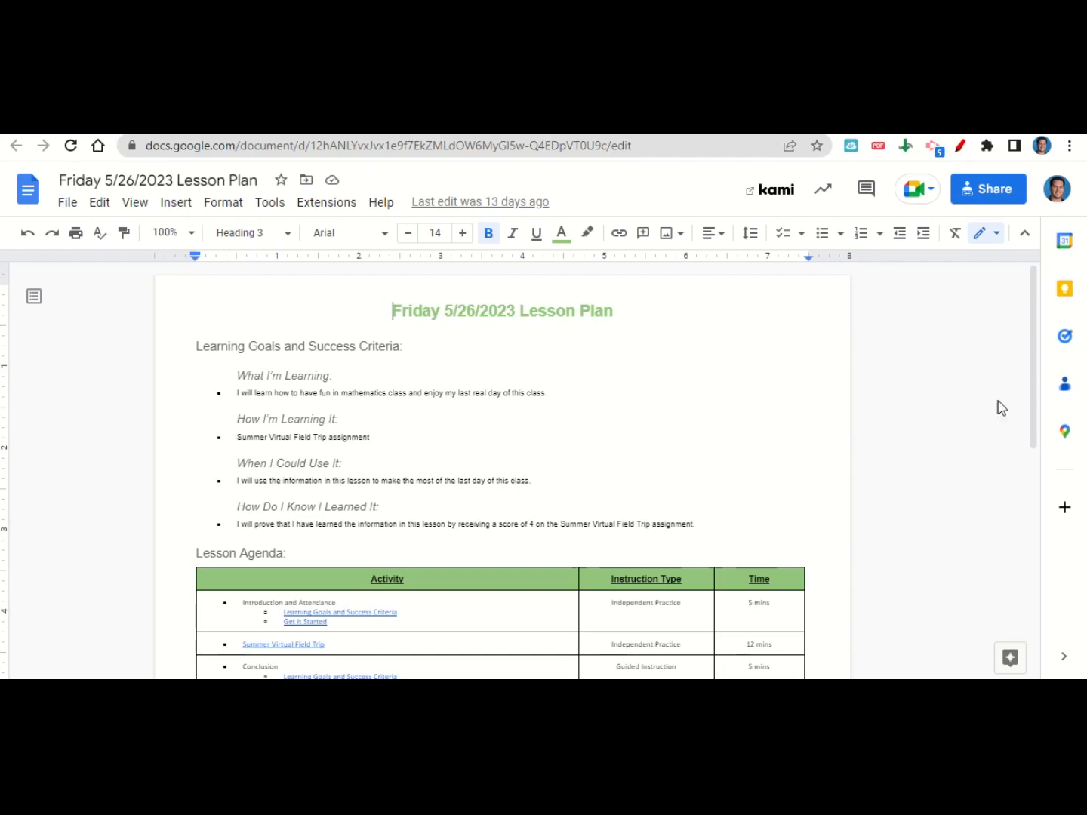
Follow the Summer Virtual Field Trip link in the Lesson Agenda table to the form
scroll("down", 3)
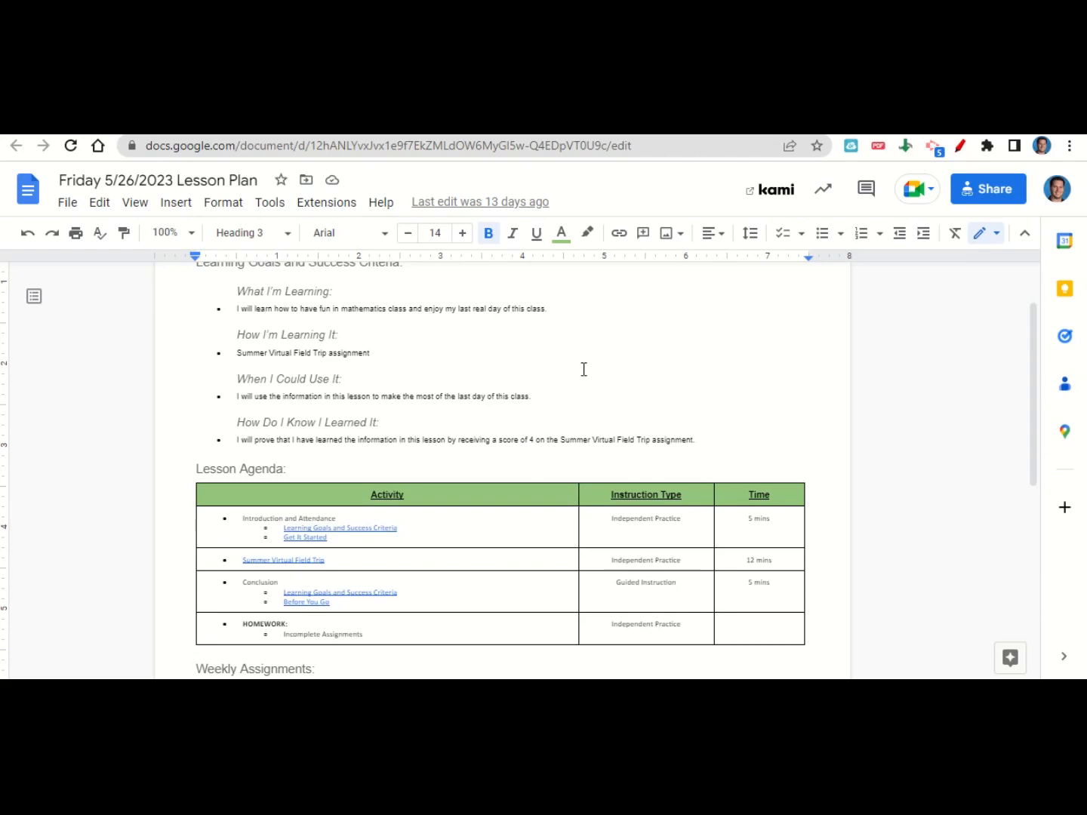
left_click(283, 559)
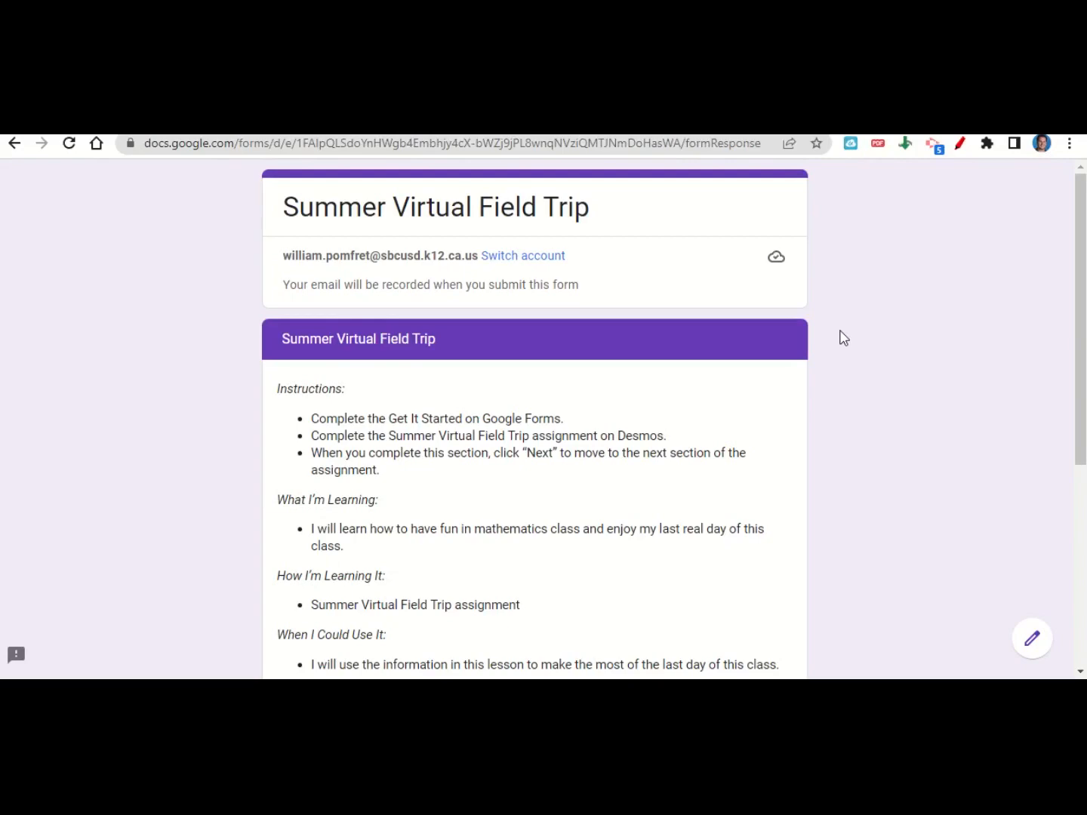
mouse_move(823, 475)
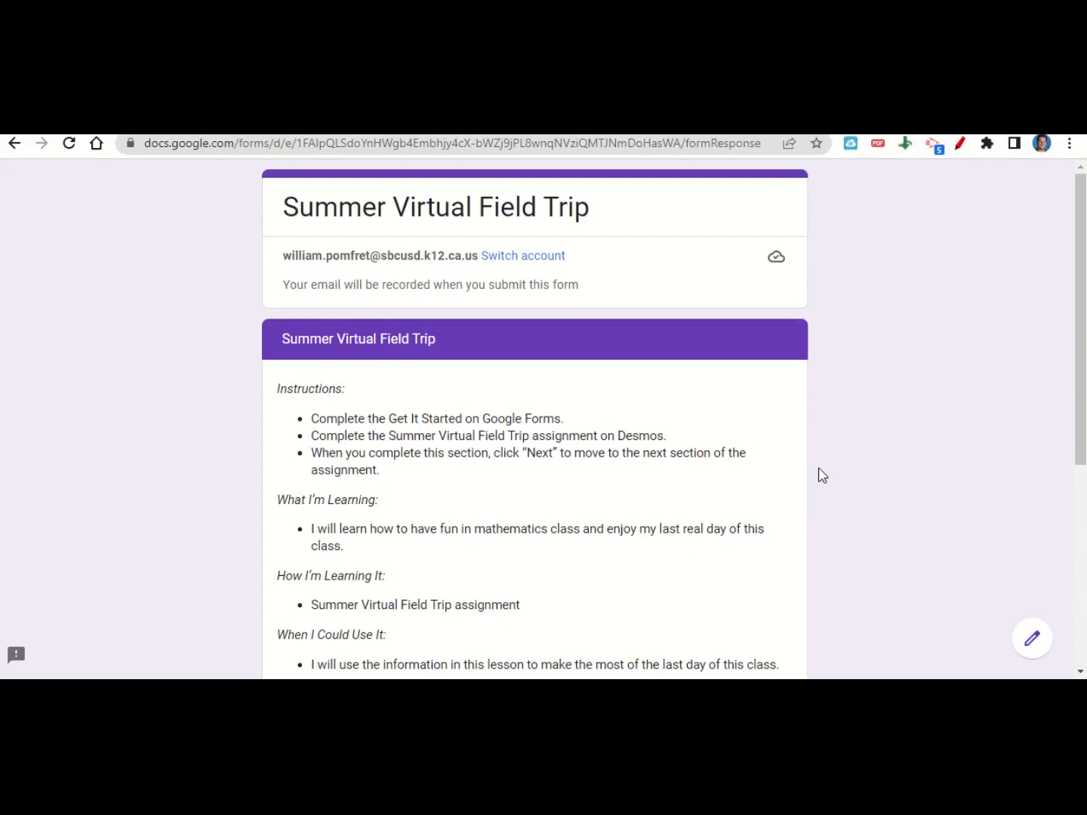
scroll("down", 3)
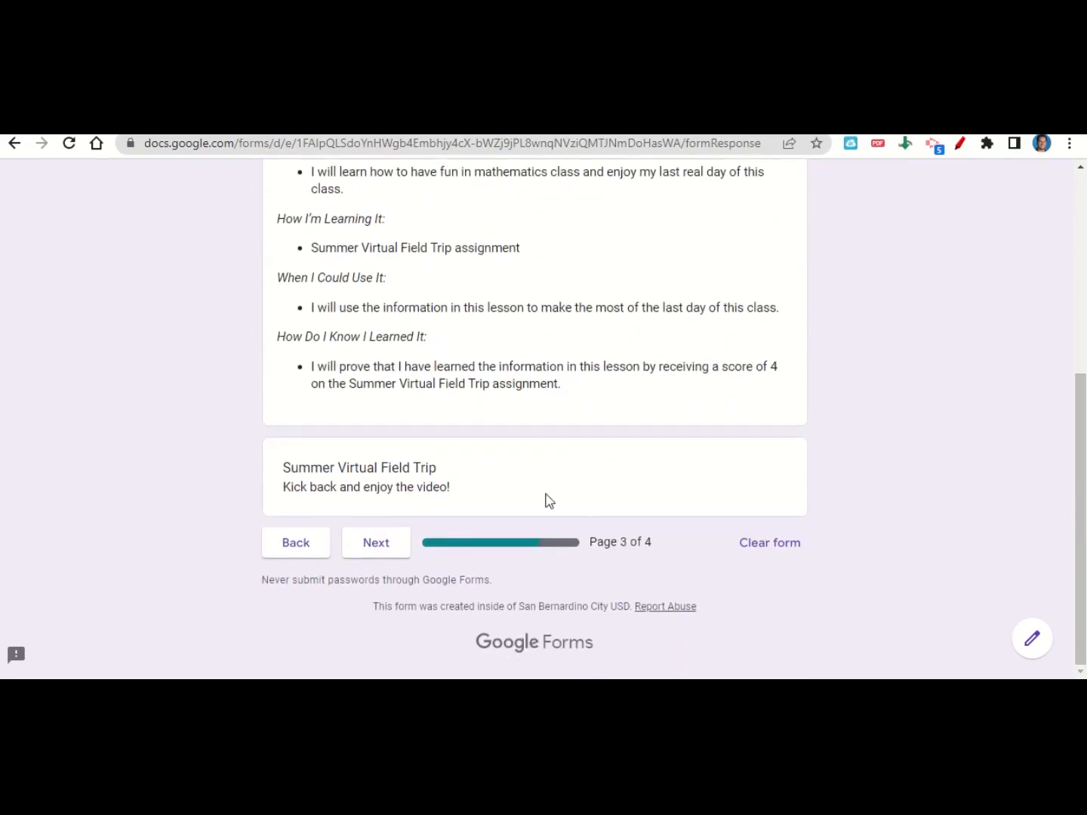
mouse_move(485, 498)
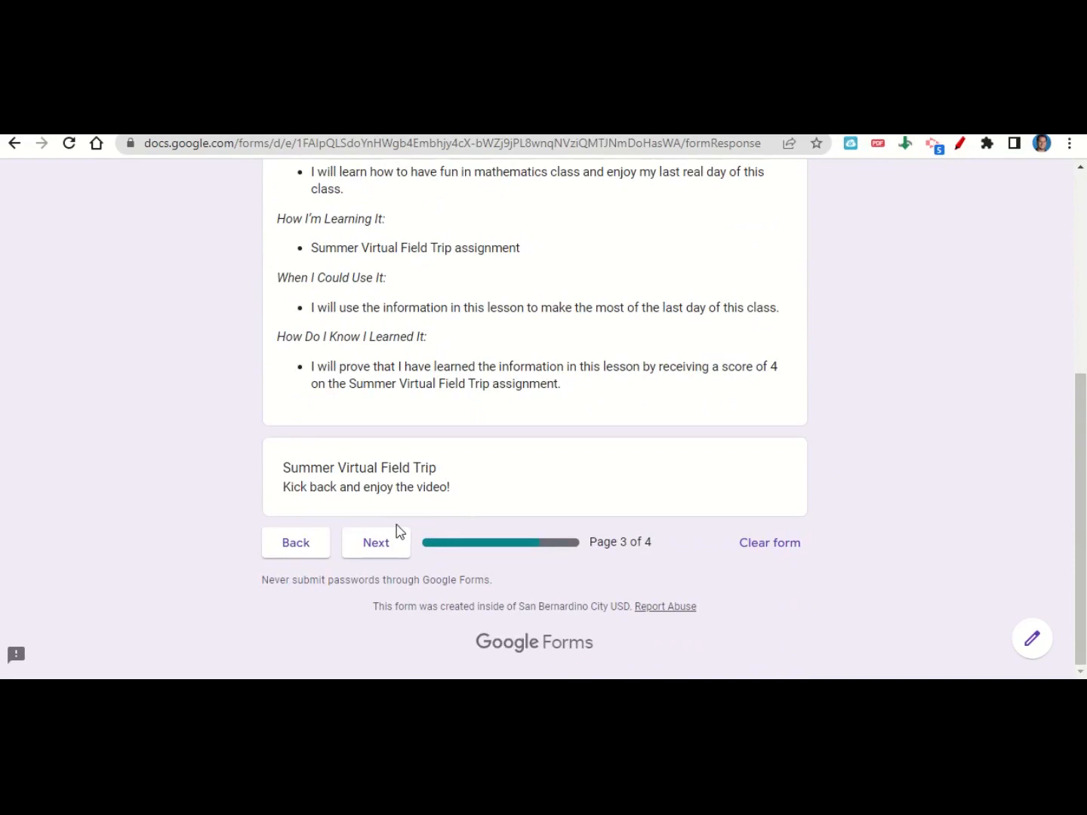
mouse_move(406, 530)
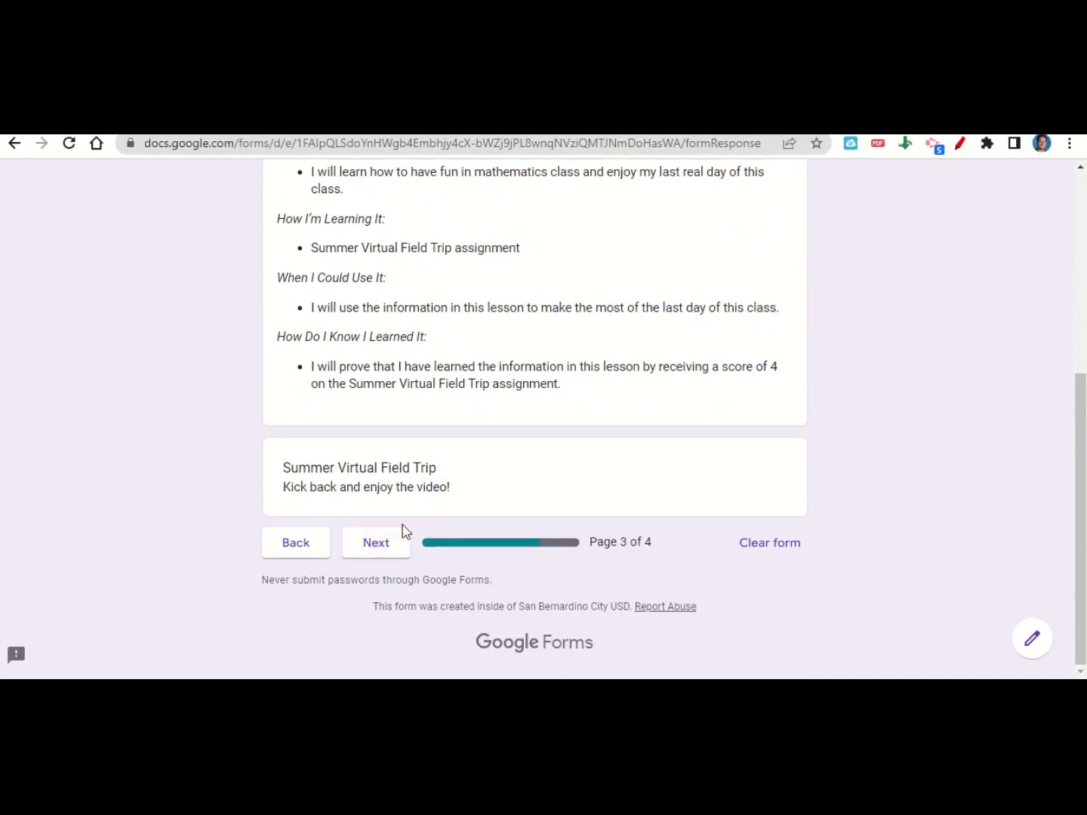